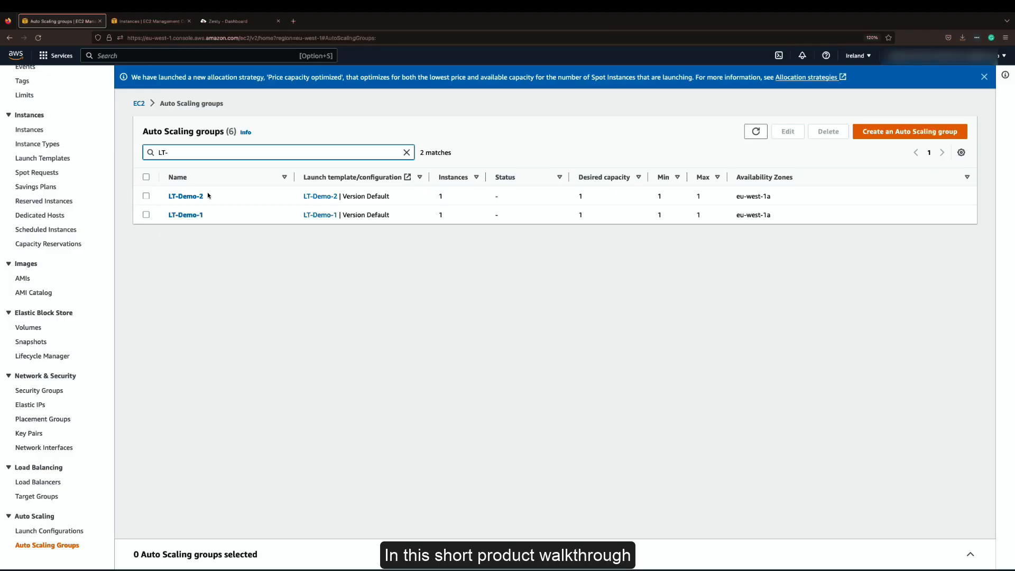
# Step: Confirm LT-Demo-2's running instance has a single 8 GiB EBS volume, then move to Zesty
pyautogui.click(186, 197)
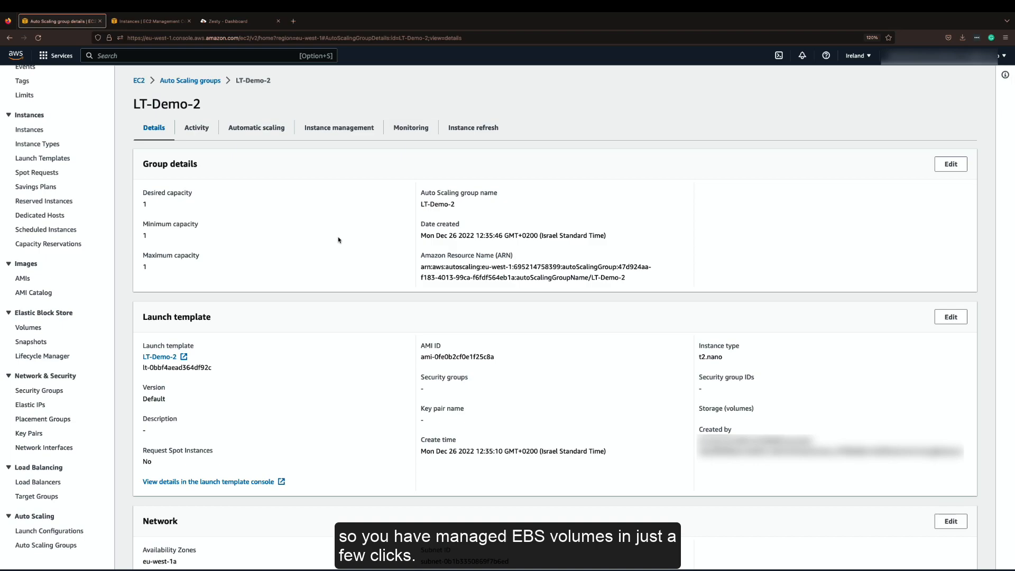
pyautogui.moveTo(295, 187)
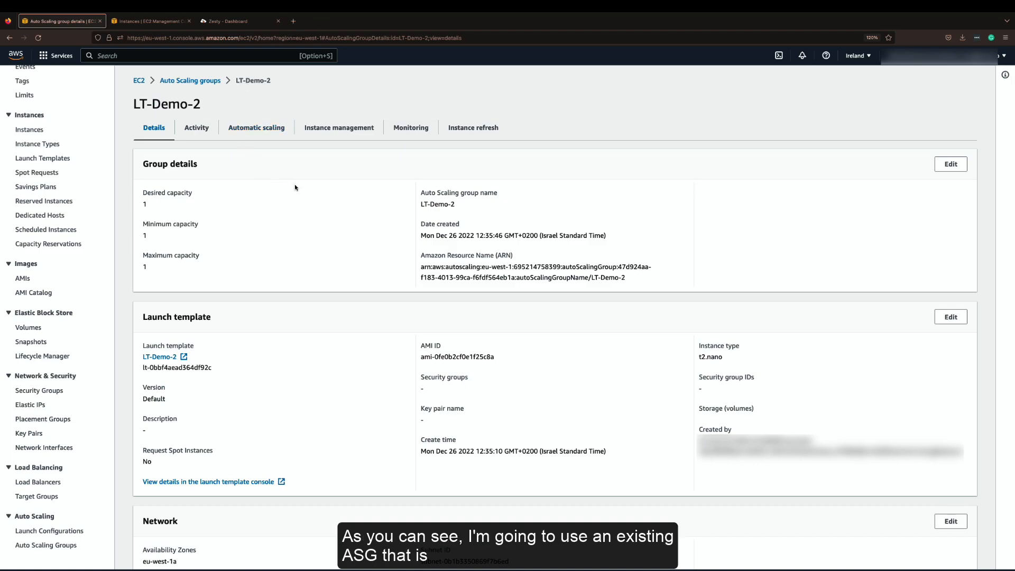
pyautogui.click(339, 128)
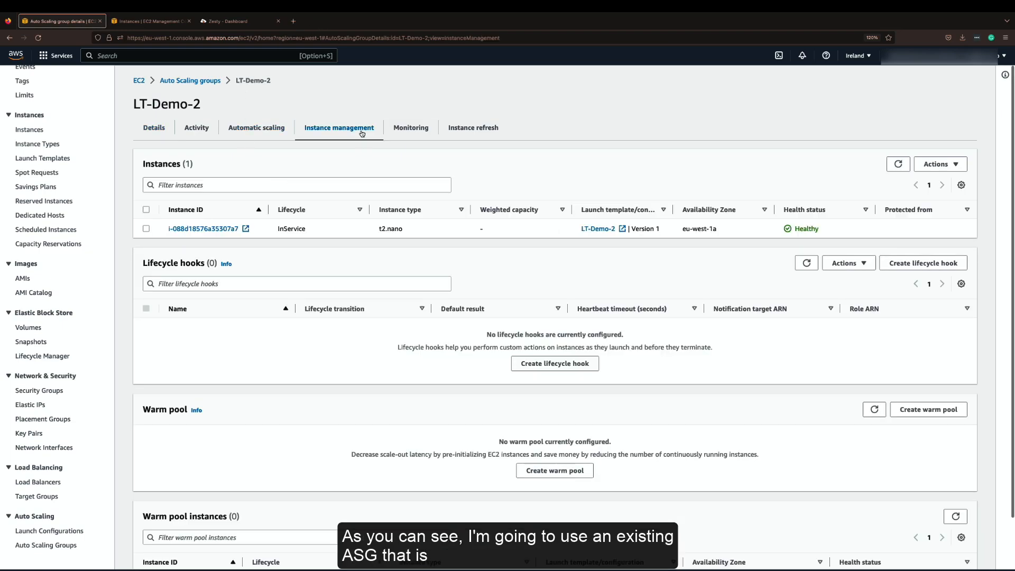
pyautogui.click(150, 8)
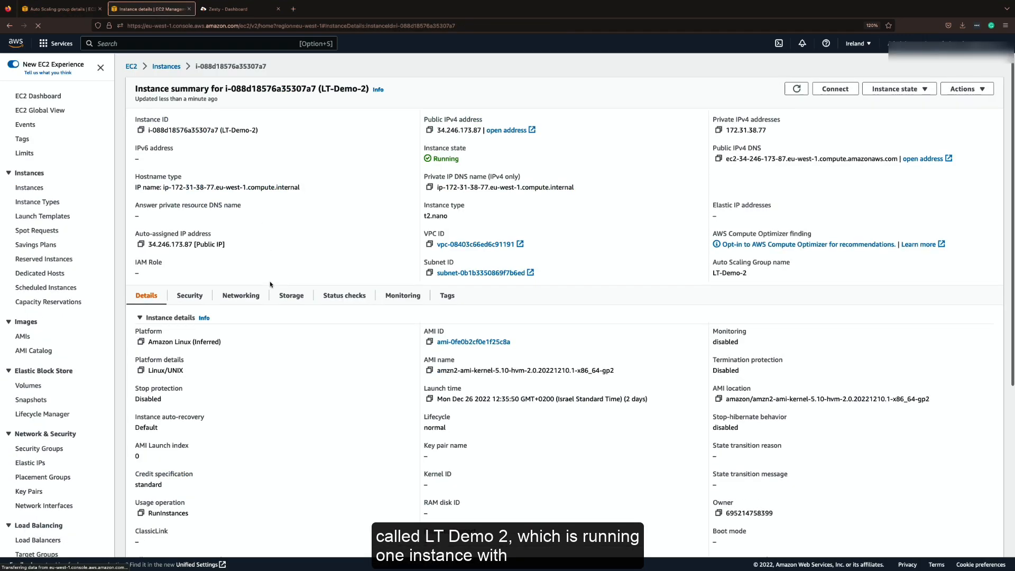
pyautogui.click(291, 295)
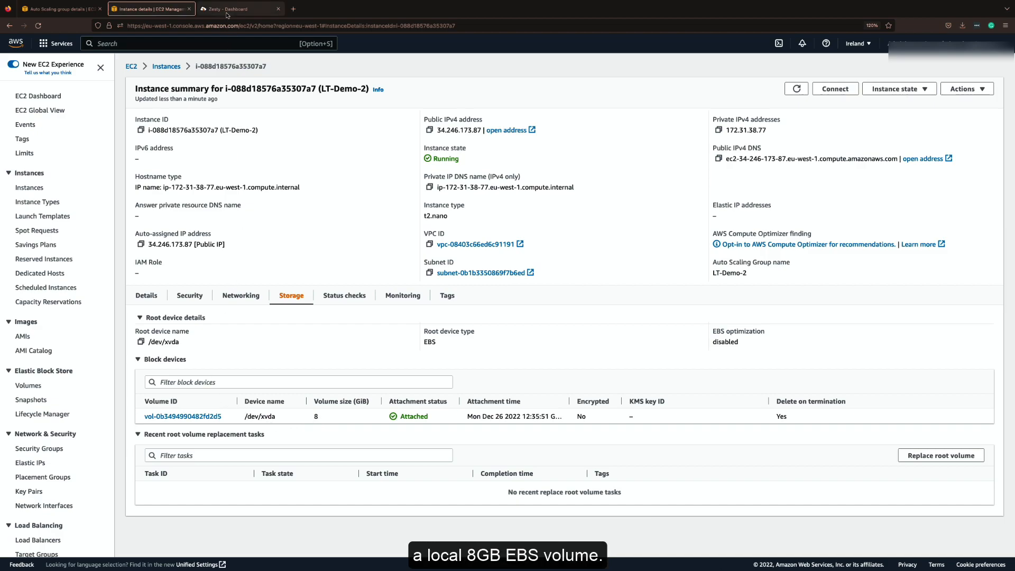
pyautogui.click(239, 9)
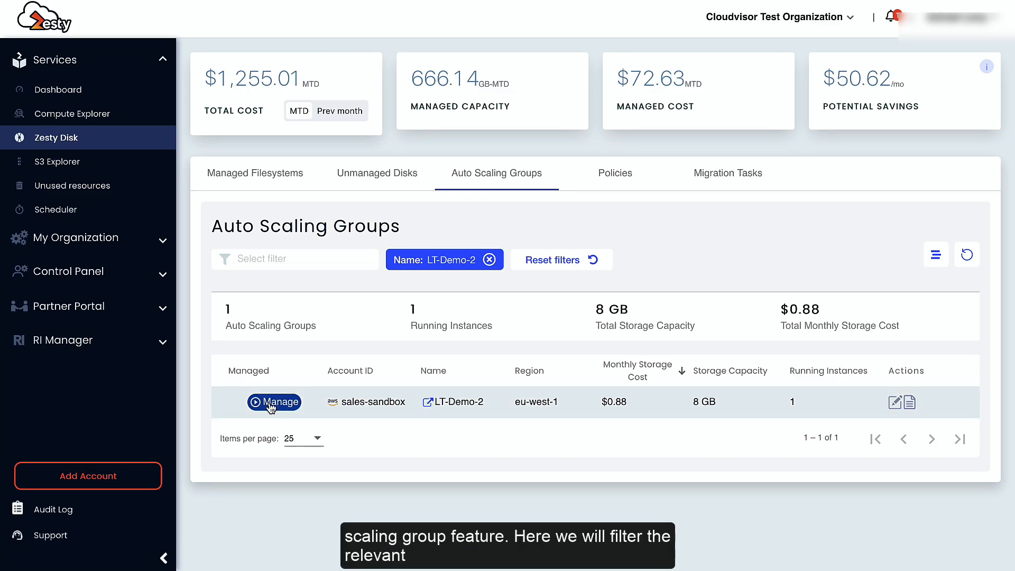
# Step: Manage LT-Demo-2 in Zesty Disk with device /dev/xvdb and mount point /dev/zestydisk
pyautogui.click(274, 402)
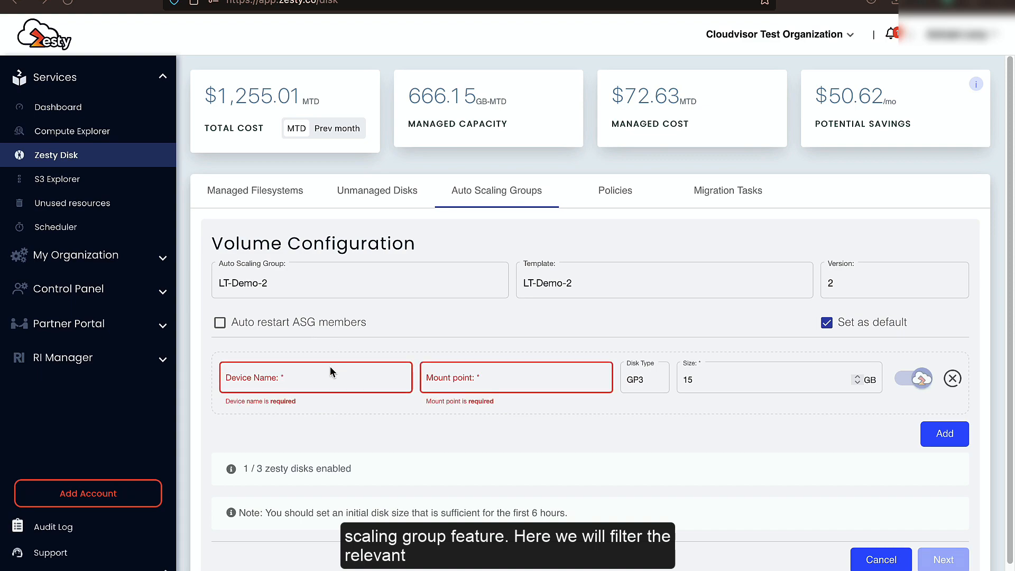
pyautogui.write('/')
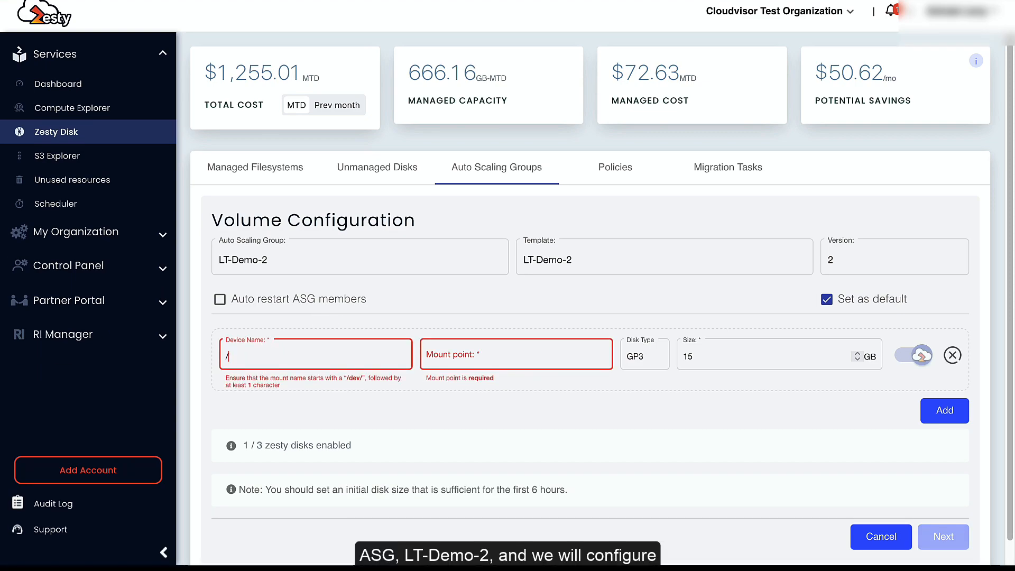
pyautogui.write('dev')
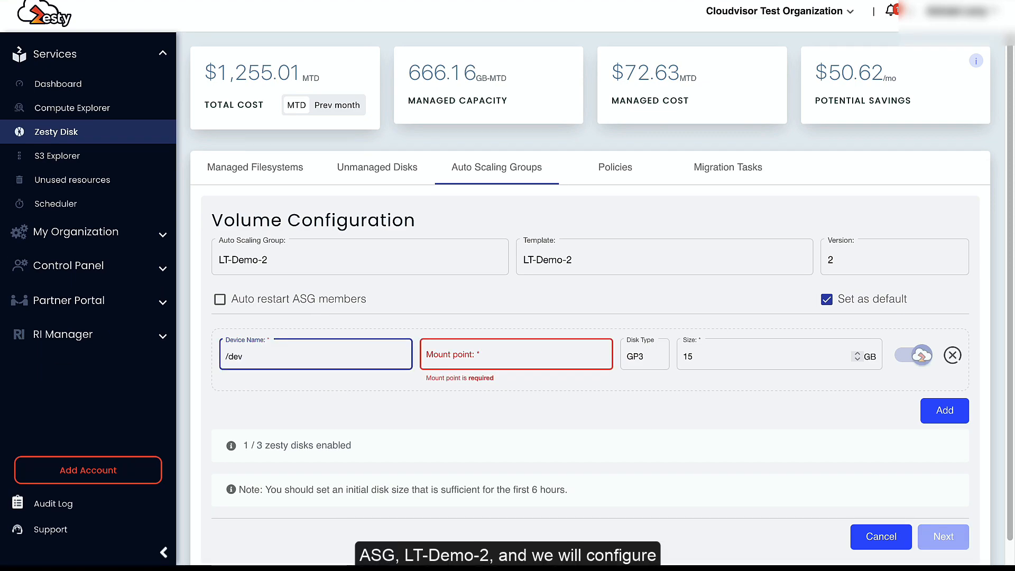
pyautogui.write('/xvdb')
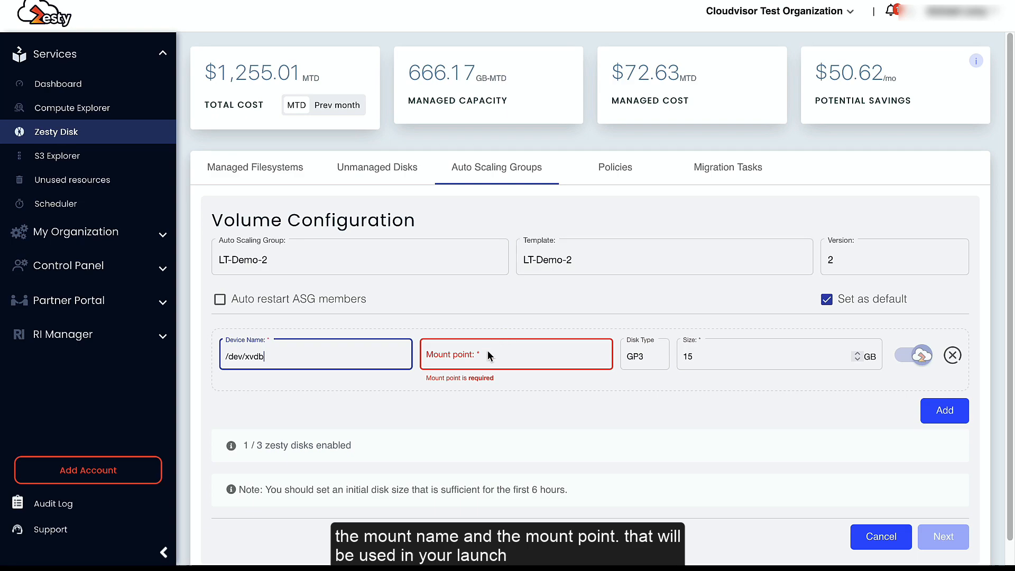
pyautogui.write('/')
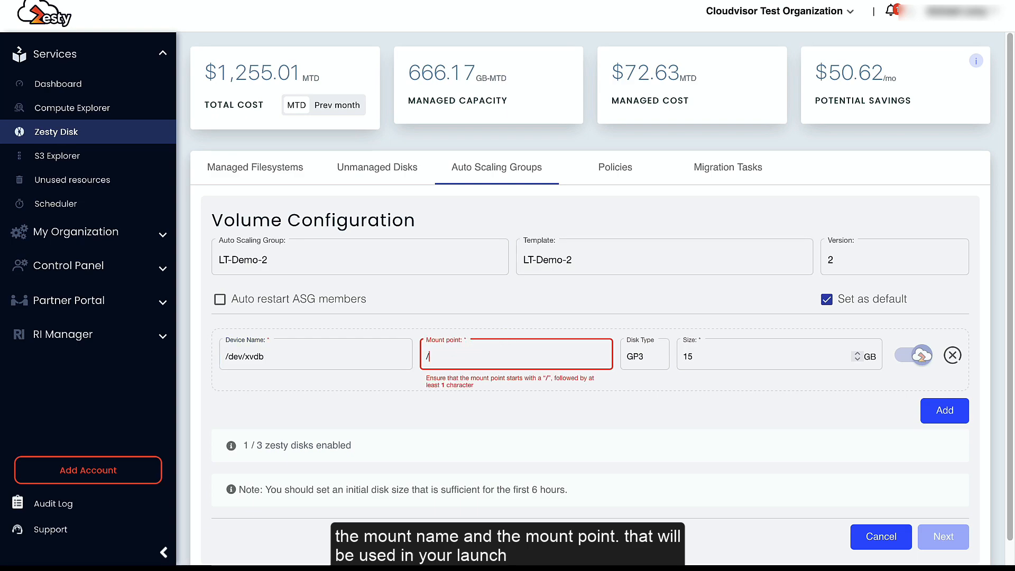
pyautogui.write('/dev/zestydisk')
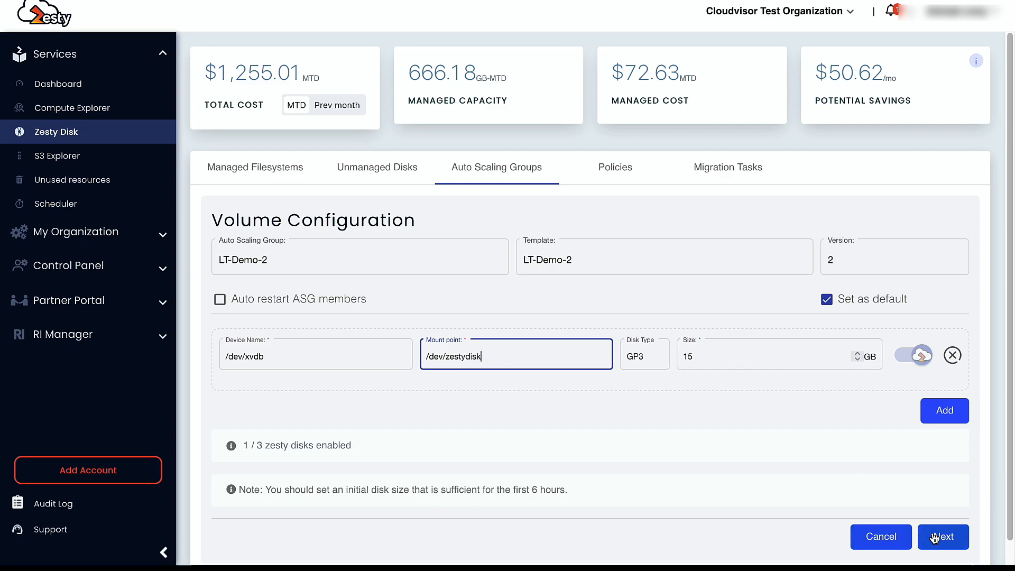
# Step: Review the launch template diff that adds a /dev/xvdb gp3 block device
pyautogui.click(943, 537)
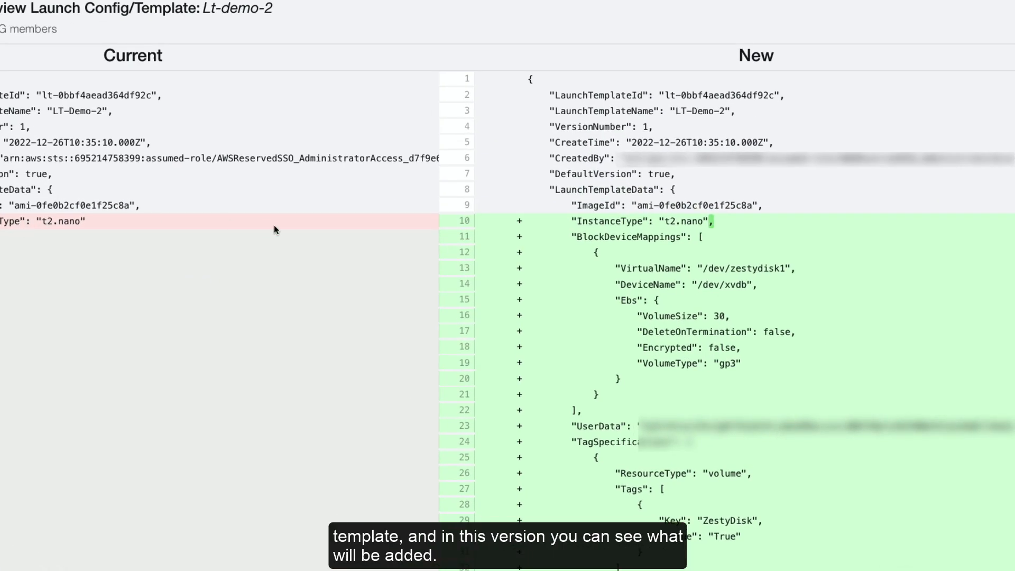
pyautogui.scroll(-3)
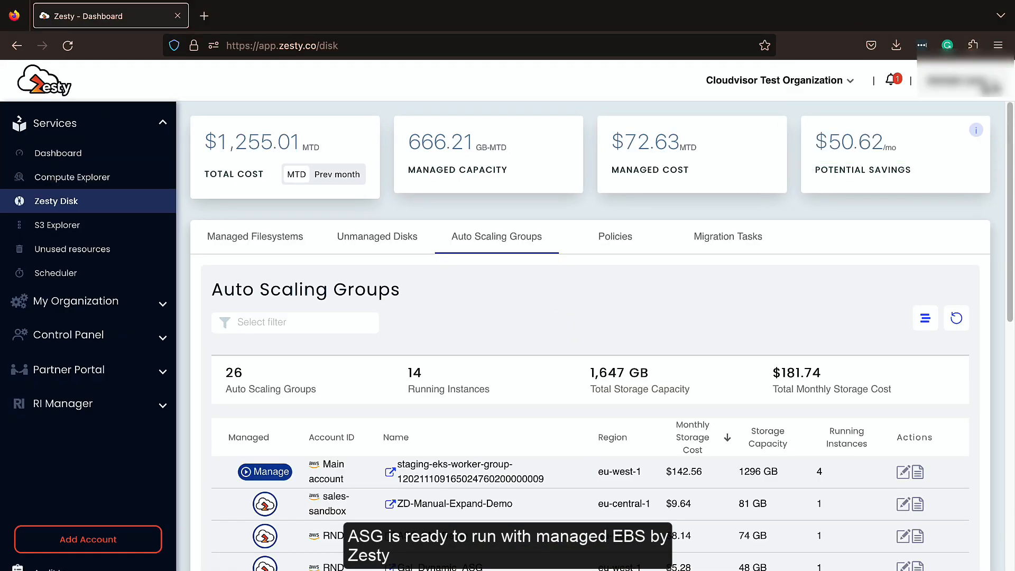
# Step: Filter launch templates for 'LT-Demo-2' and open that template
pyautogui.click(61, 8)
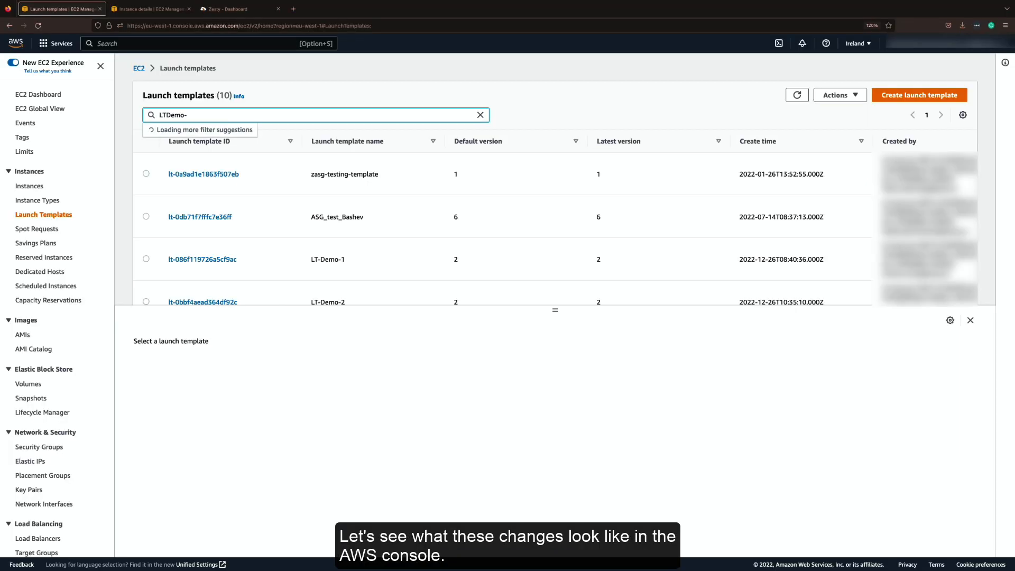
pyautogui.write('LT-Demo-2')
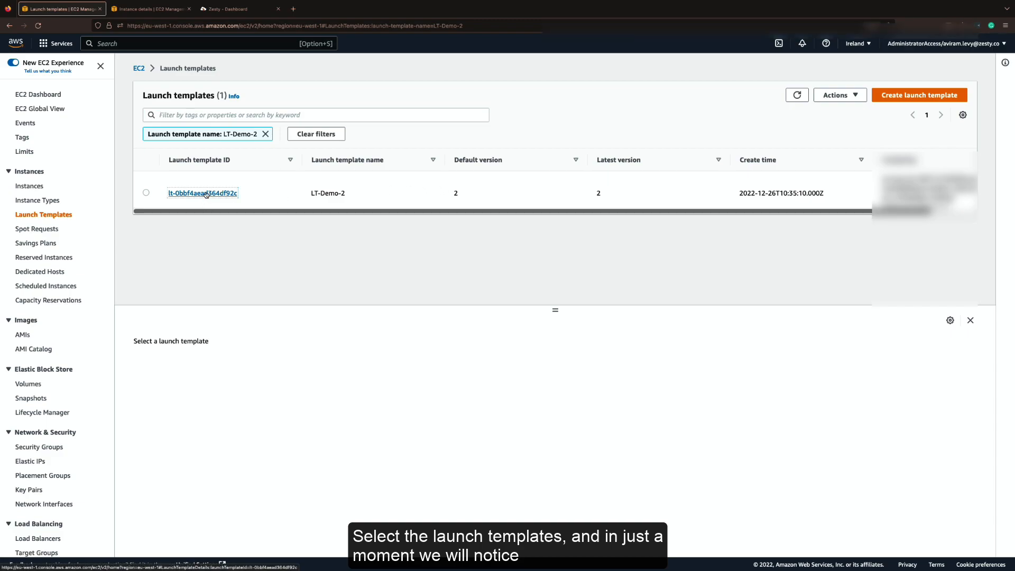
pyautogui.click(202, 194)
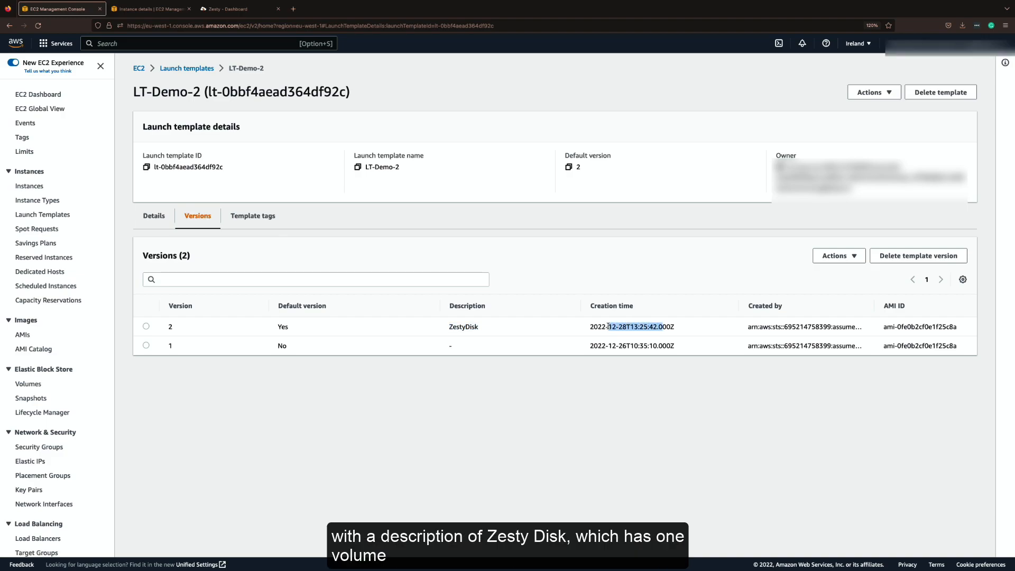
# Step: Inspect default version 2: its 30 GiB gp3 /dev/xvdb volume and Zesty mount user data
pyautogui.click(154, 216)
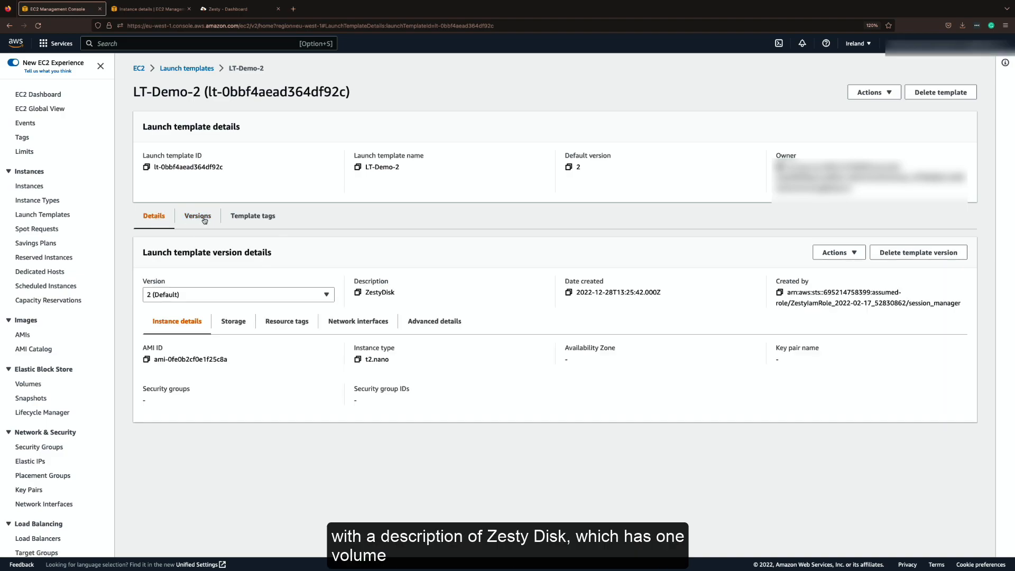
pyautogui.click(234, 321)
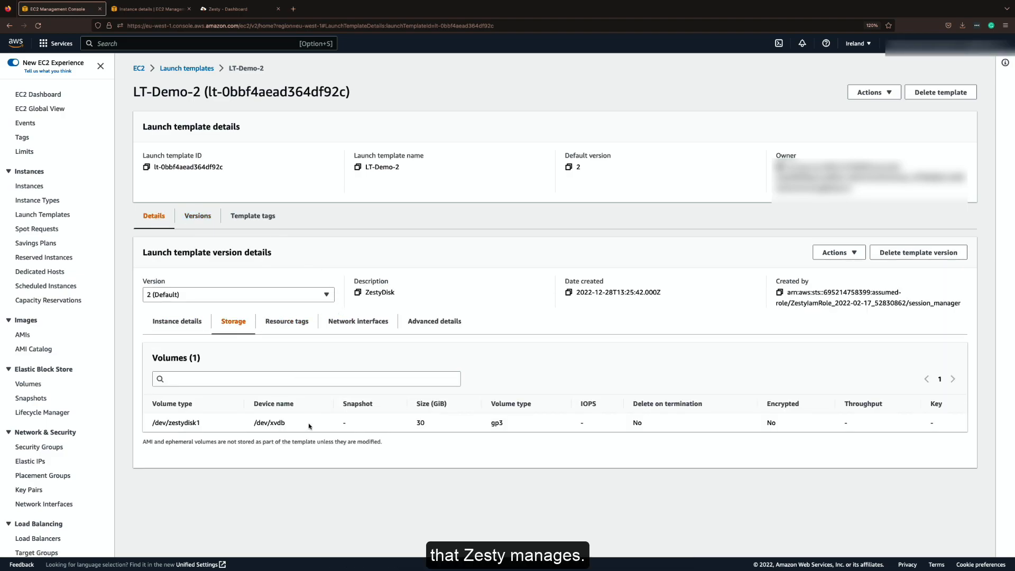
pyautogui.moveTo(337, 342)
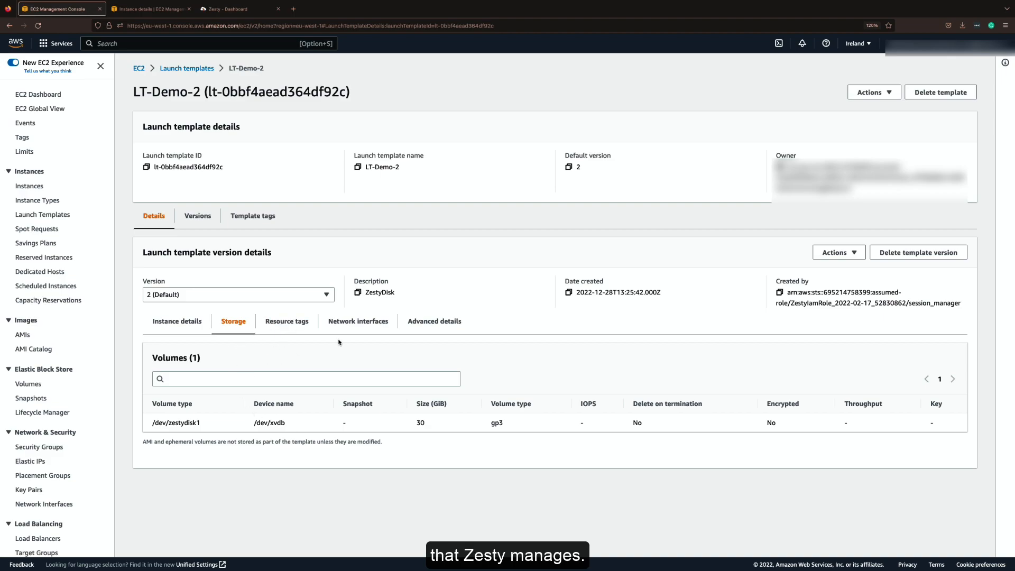
pyautogui.click(433, 321)
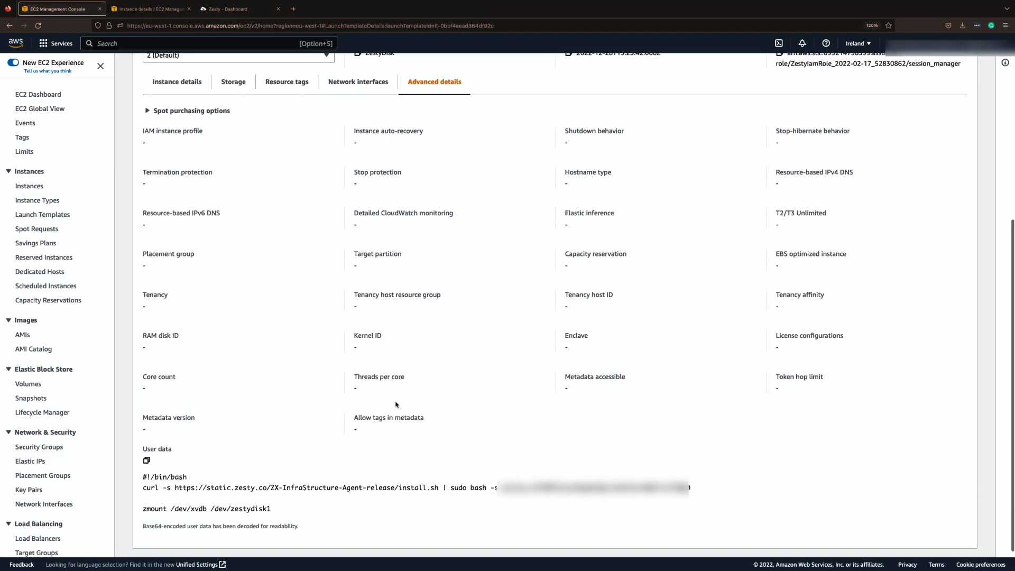